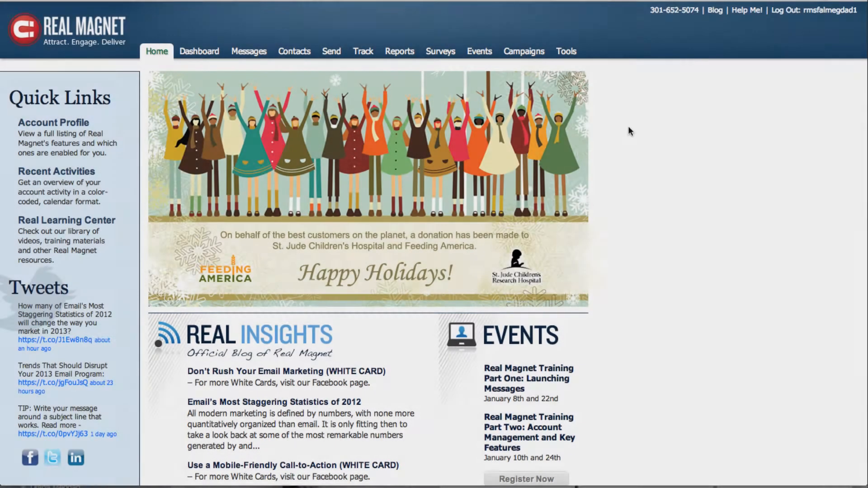
# Go to Tools > SalesForce Management to list the Newsletter Subscribers upload job and its last run.
pyautogui.click(566, 50)
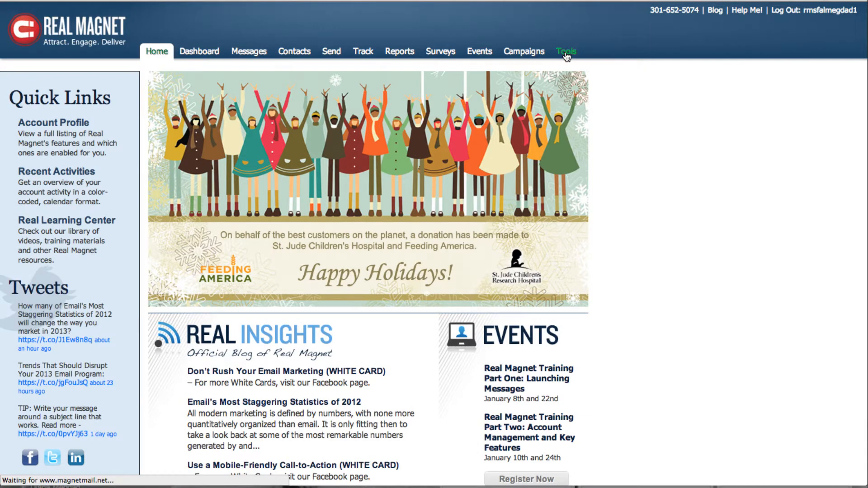
pyautogui.click(566, 50)
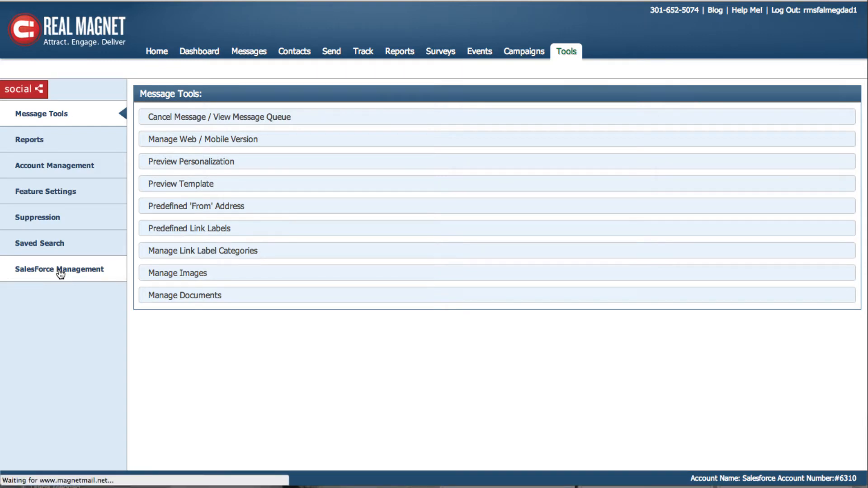
pyautogui.click(59, 271)
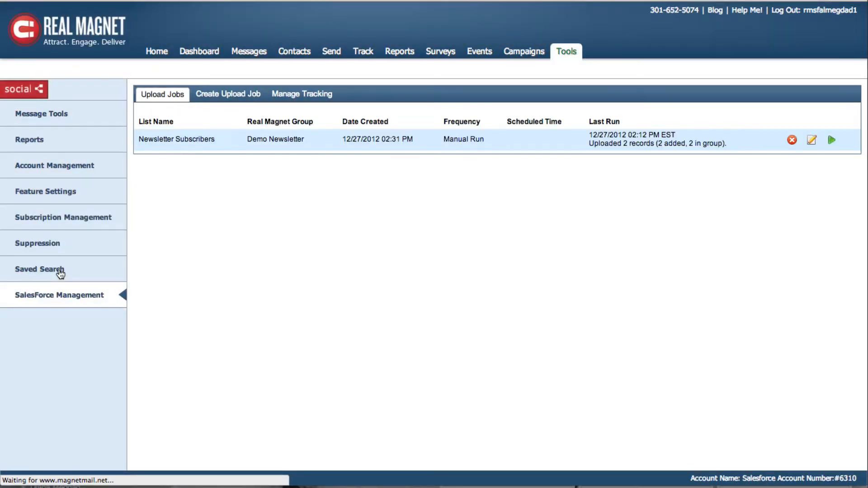
pyautogui.moveTo(336, 167)
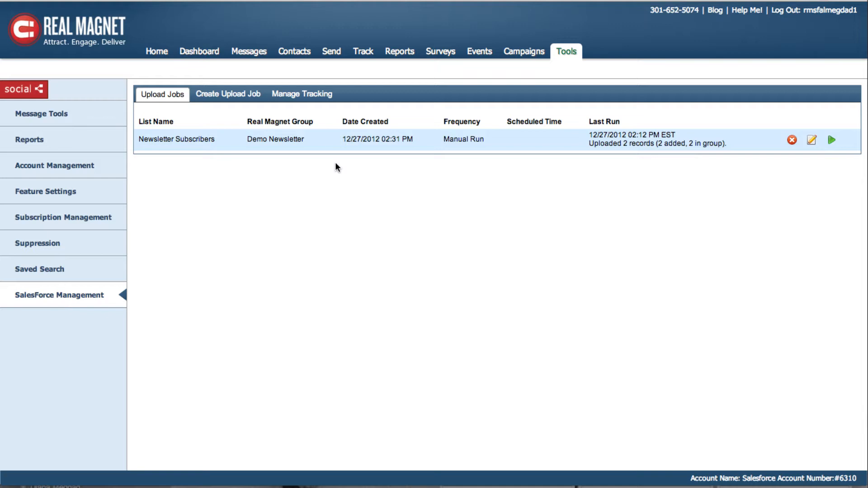
pyautogui.moveTo(384, 152)
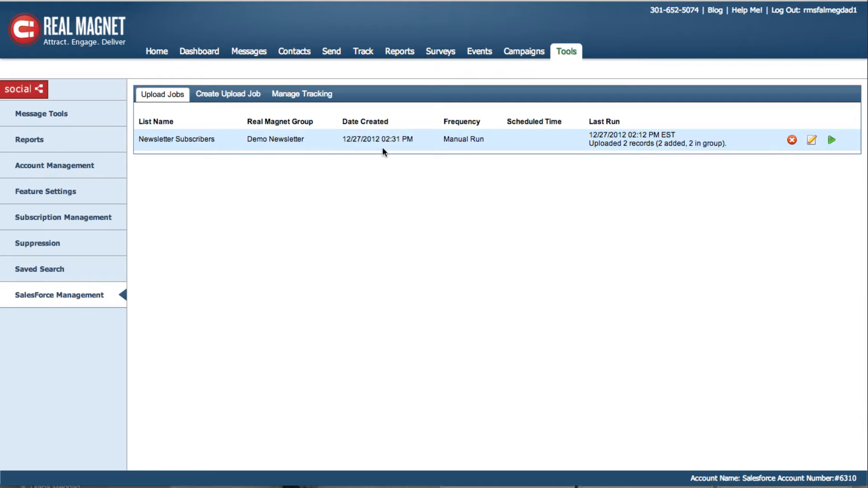
pyautogui.moveTo(830, 139)
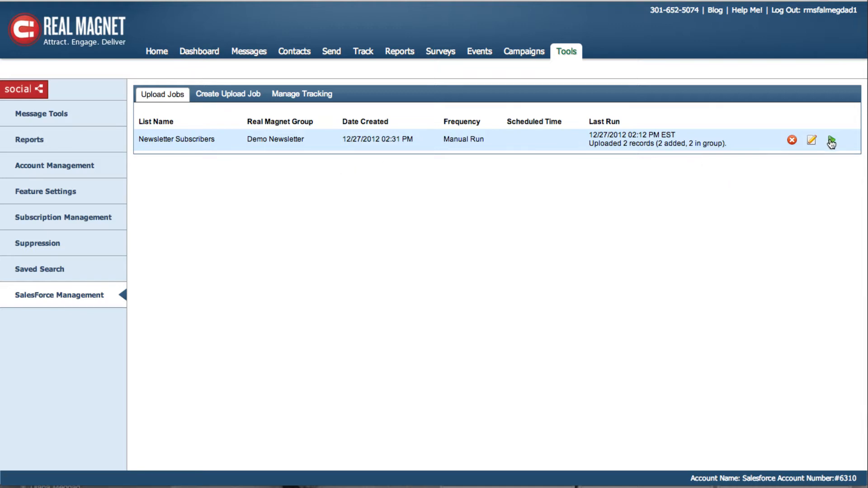
pyautogui.moveTo(810, 140)
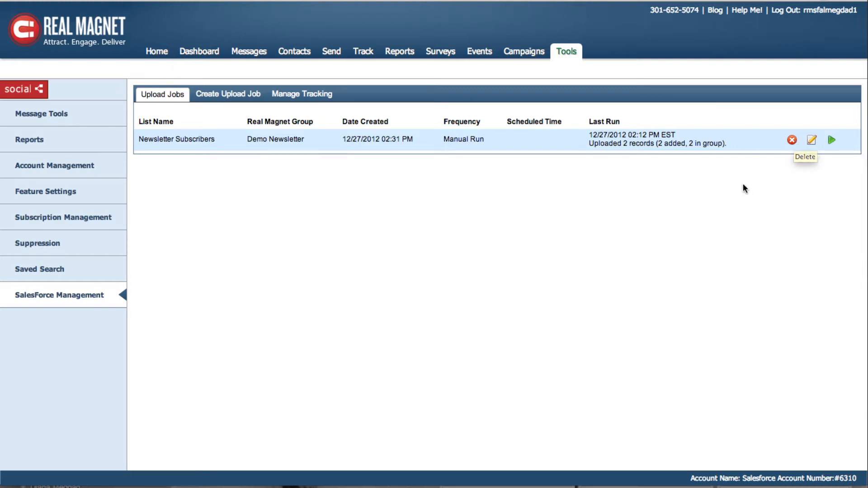
pyautogui.moveTo(744, 189)
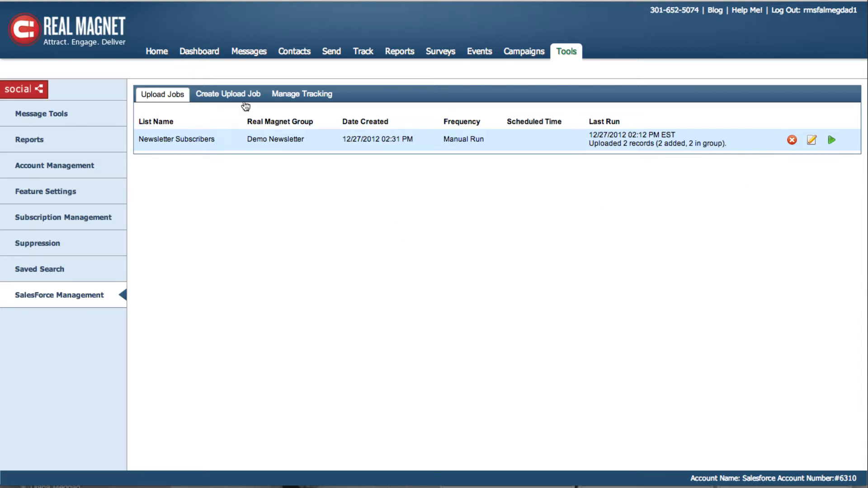
# Create a new upload job using the Real Magnet Uploads report folder with Newsletter Subscribers as the list.
pyautogui.click(228, 94)
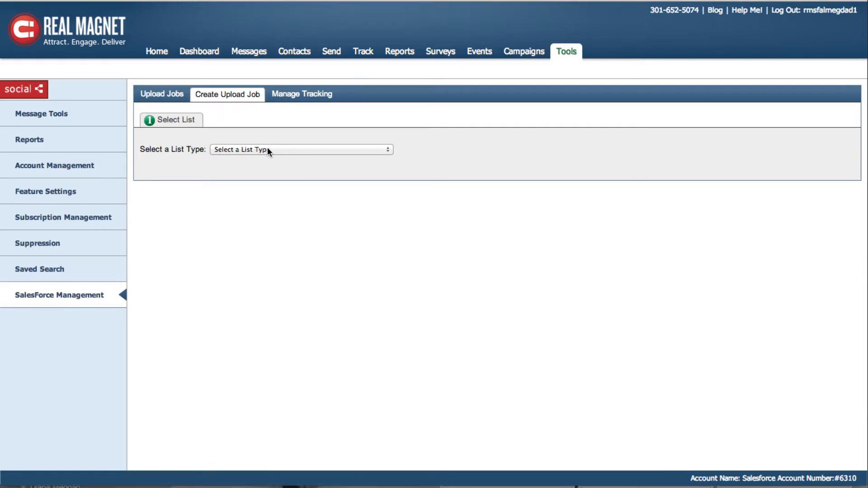
pyautogui.click(300, 150)
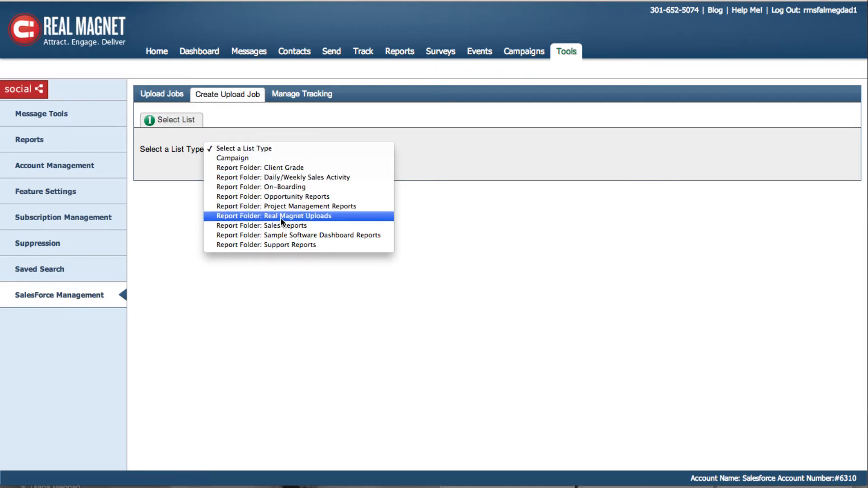
pyautogui.click(279, 216)
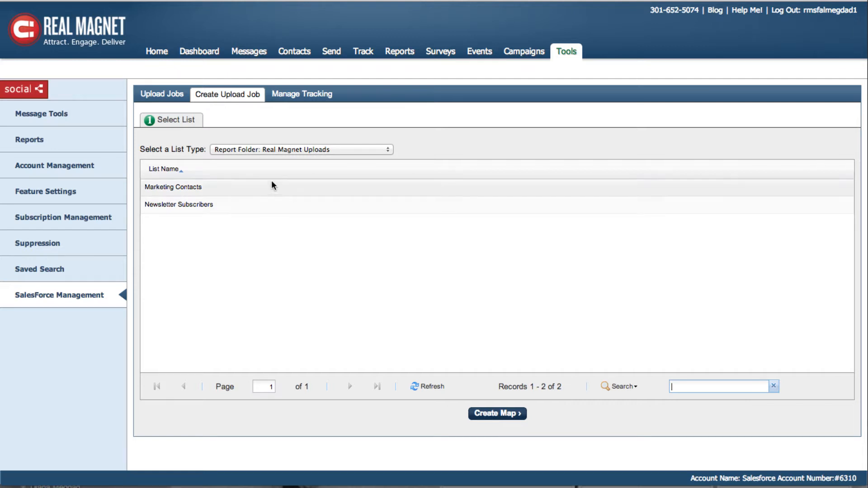
pyautogui.click(178, 205)
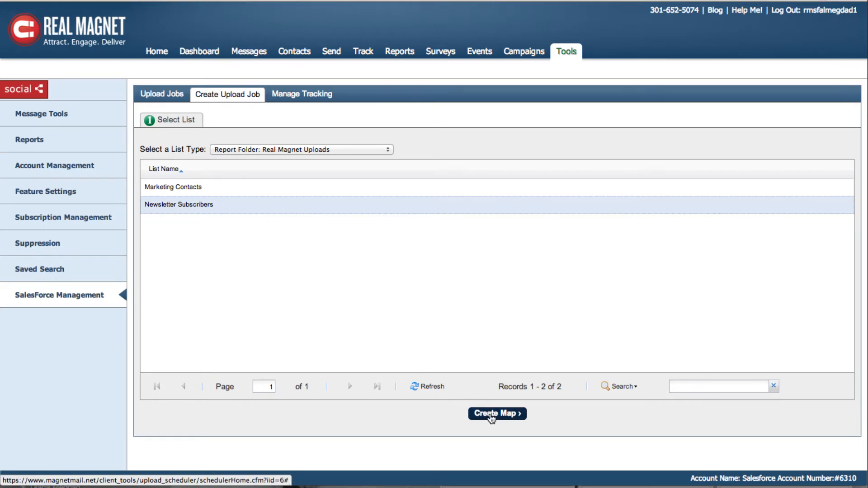
# On Create Map, pair Salesforce Email and First Name with Real Magnet's Email and First Name fields.
pyautogui.click(495, 413)
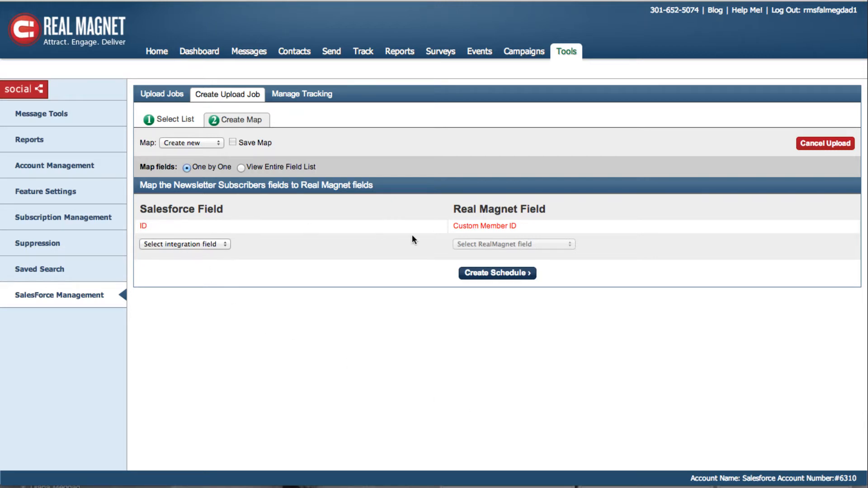
pyautogui.moveTo(502, 224)
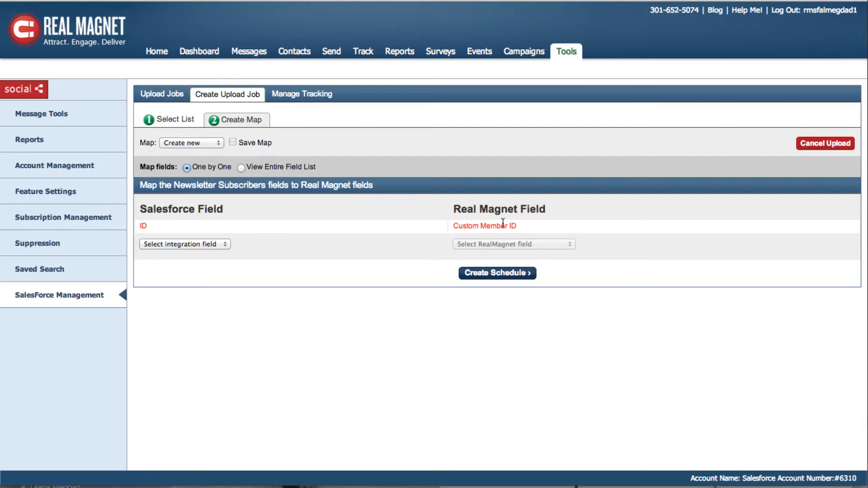
pyautogui.click(185, 244)
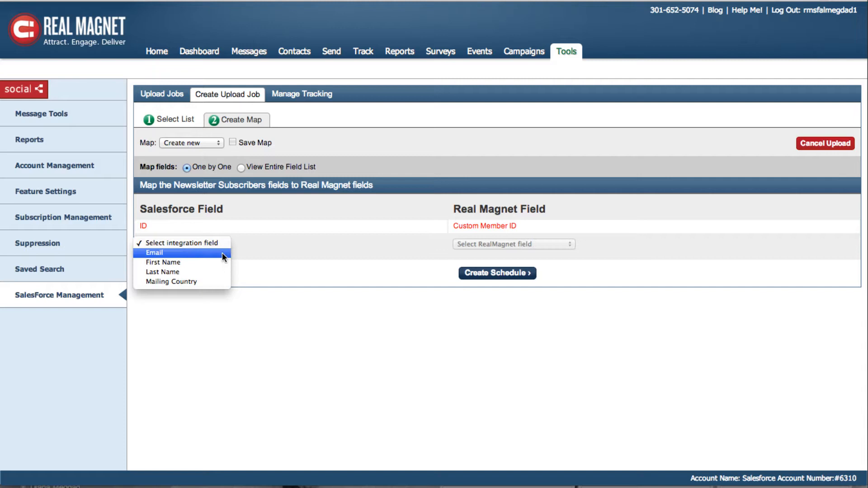
pyautogui.click(155, 253)
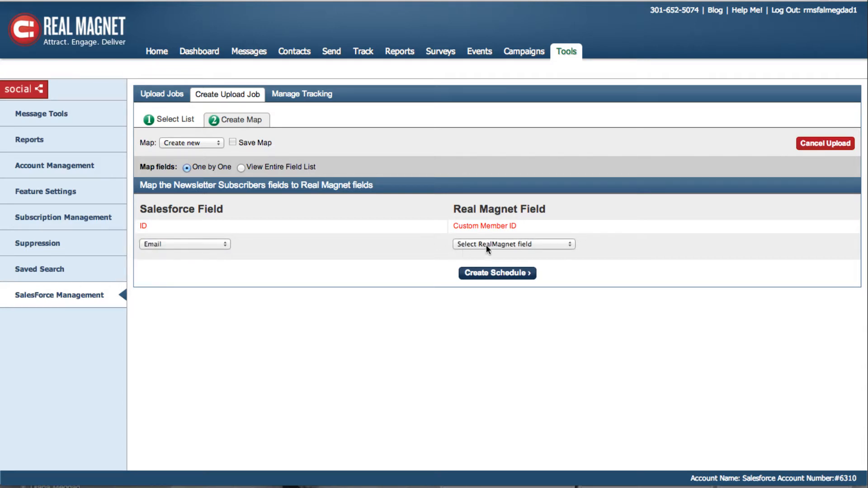
pyautogui.click(512, 244)
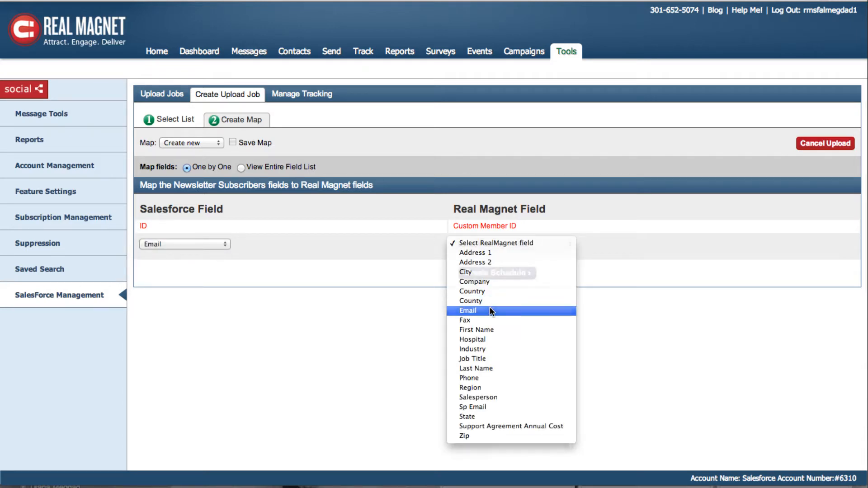
pyautogui.click(467, 310)
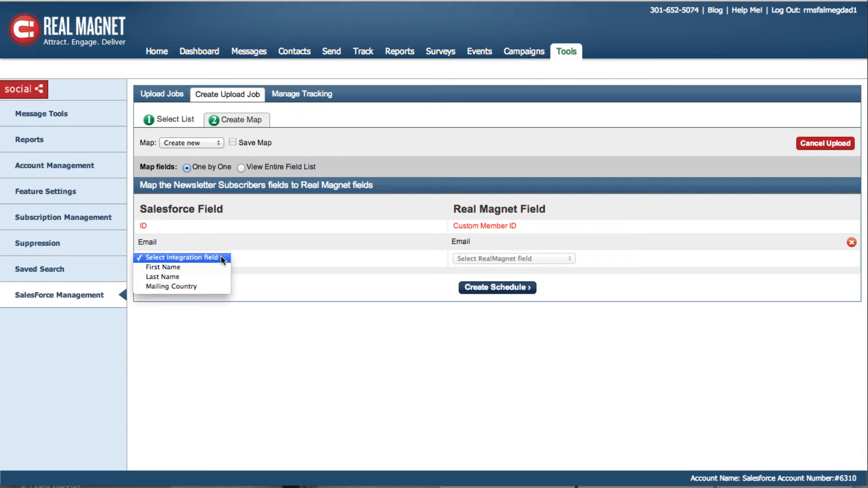
pyautogui.click(184, 259)
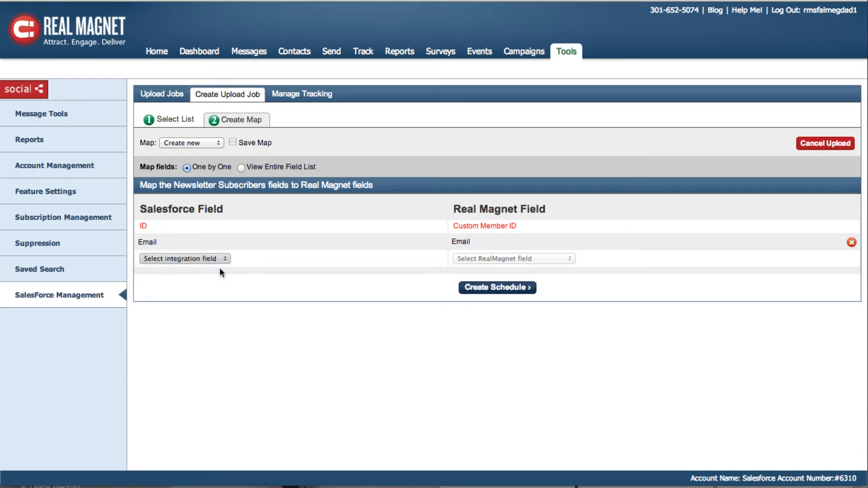
pyautogui.click(512, 259)
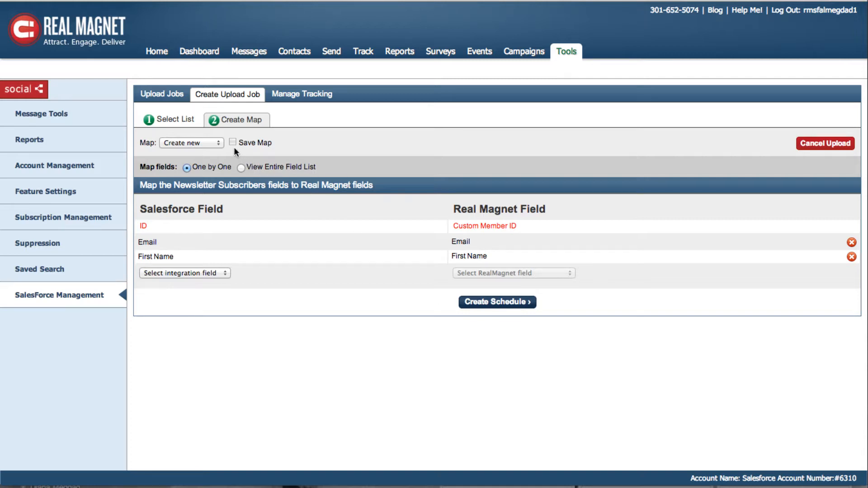
# Try the save-mapping option, keep it as a new mapping, then leave saving turned off.
pyautogui.click(232, 143)
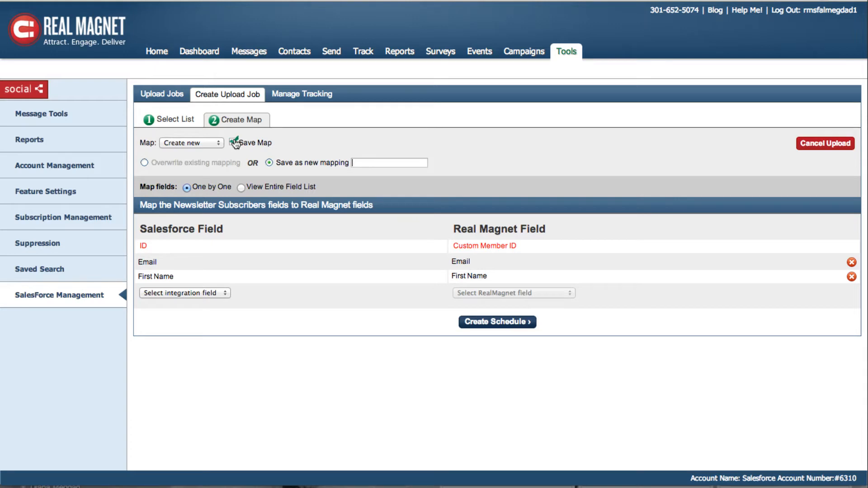
pyautogui.click(191, 142)
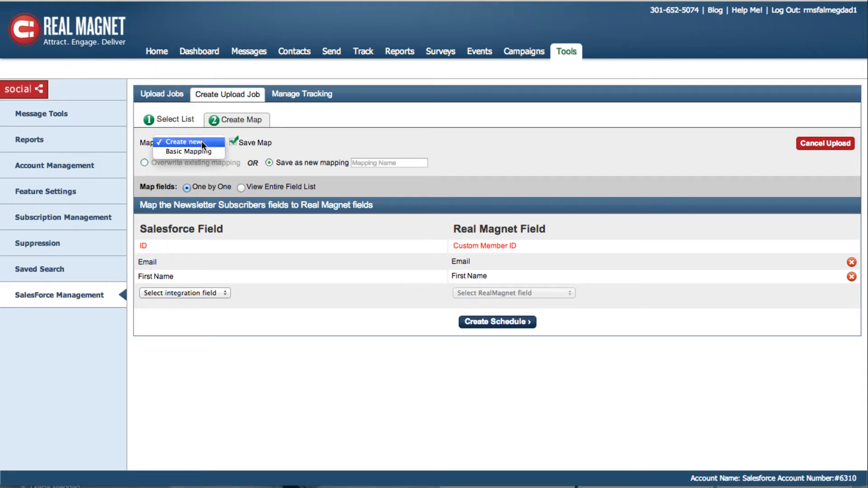
pyautogui.click(186, 142)
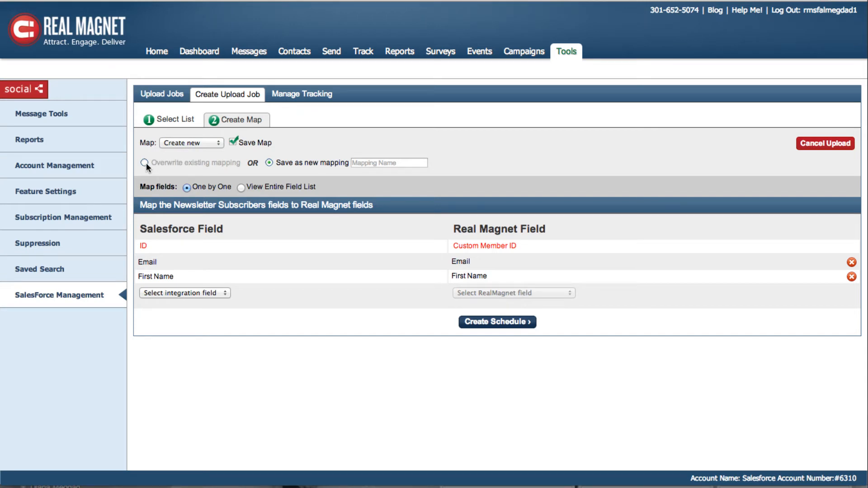
pyautogui.click(234, 142)
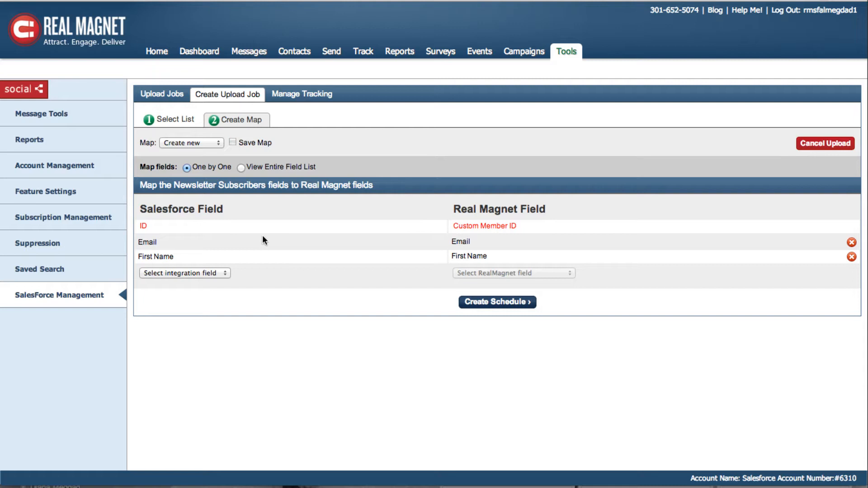
pyautogui.moveTo(231, 292)
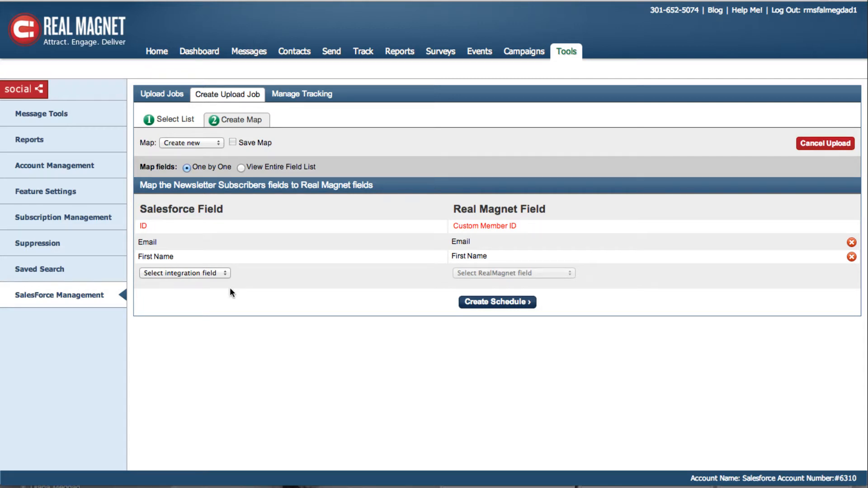
pyautogui.moveTo(282, 344)
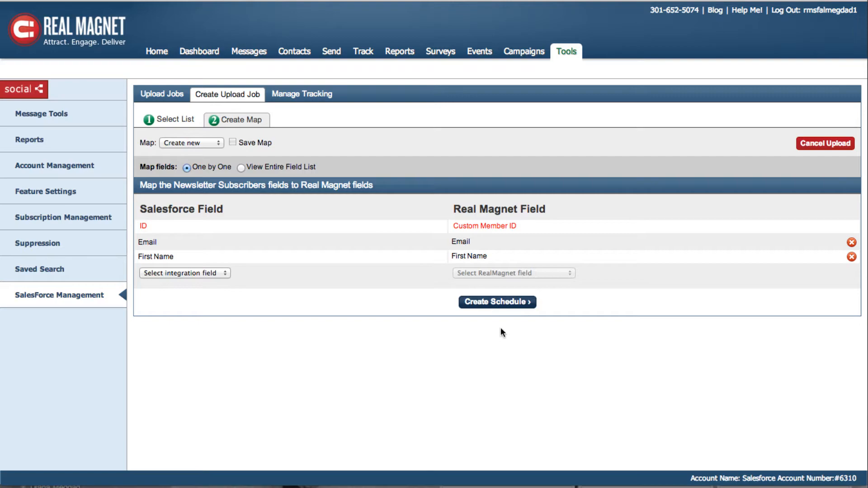
# On Create Schedule, target the Demo Newsletter group, adding records and overwriting existing ones.
pyautogui.click(497, 302)
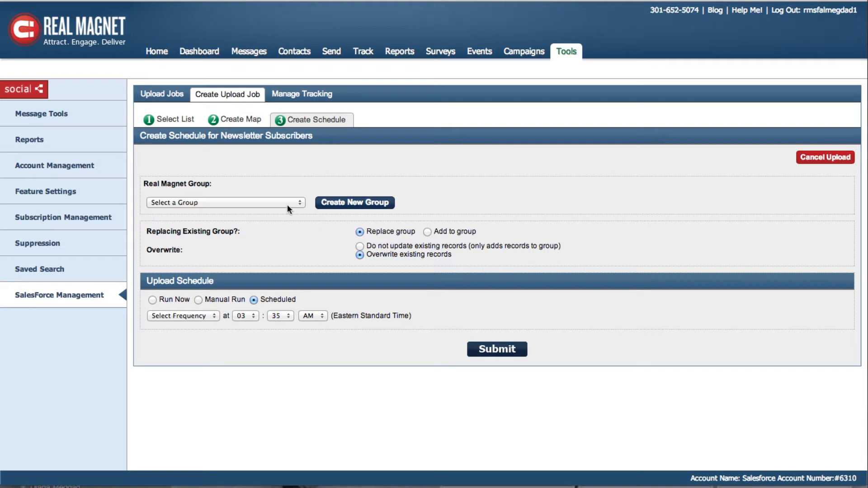
pyautogui.click(224, 201)
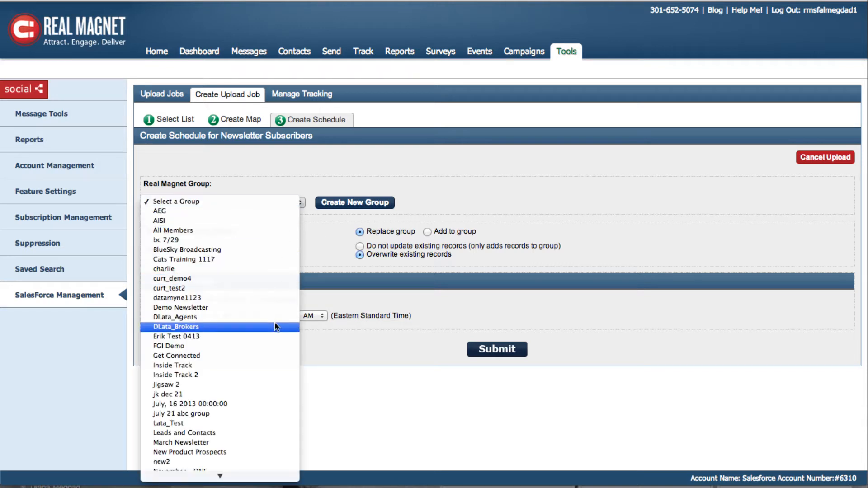
pyautogui.click(180, 307)
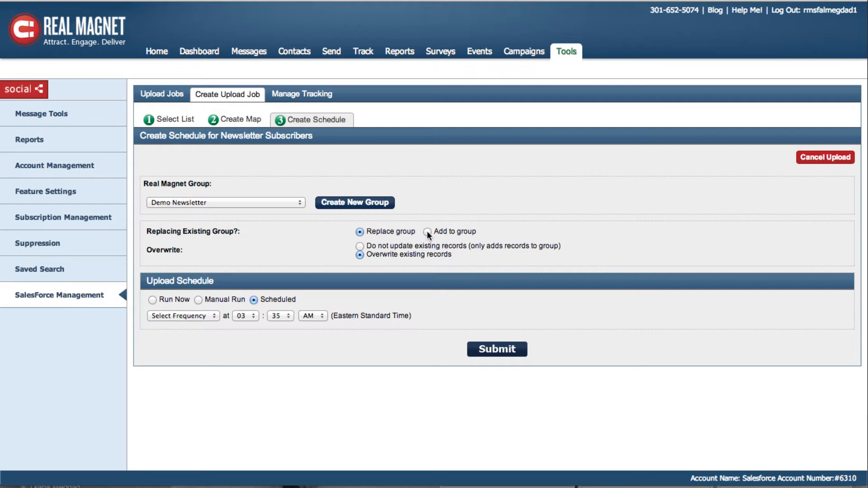
pyautogui.click(428, 233)
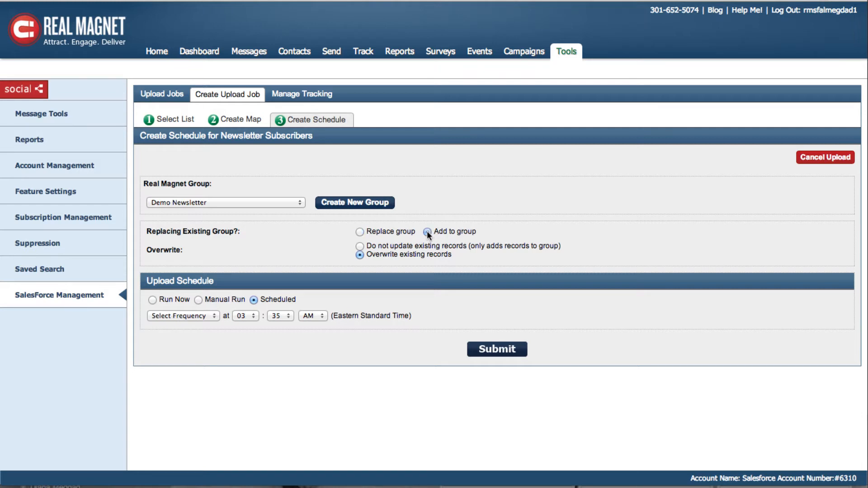
pyautogui.click(426, 231)
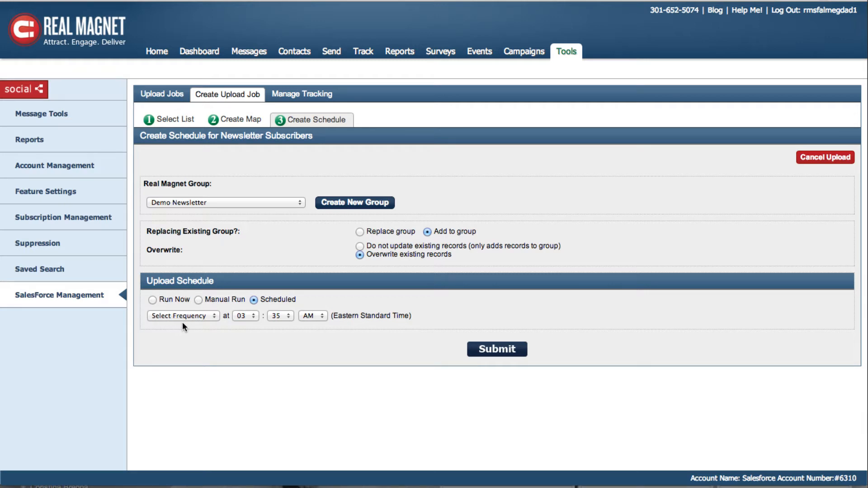
# Set the upload frequency to Weekly, every Sunday at 03:35 AM.
pyautogui.click(181, 316)
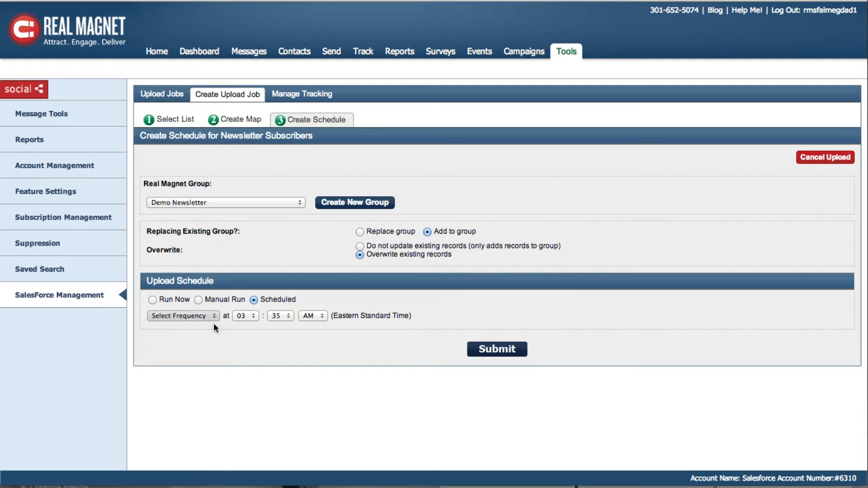
pyautogui.click(182, 316)
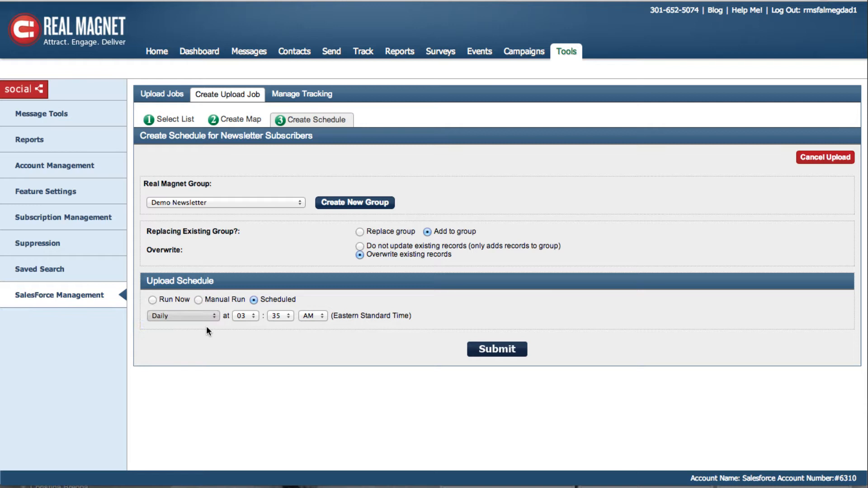
pyautogui.click(181, 316)
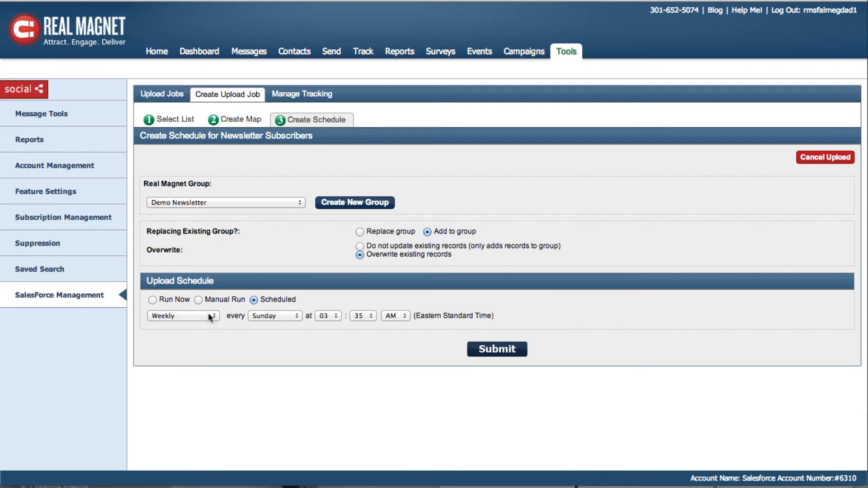
pyautogui.click(181, 316)
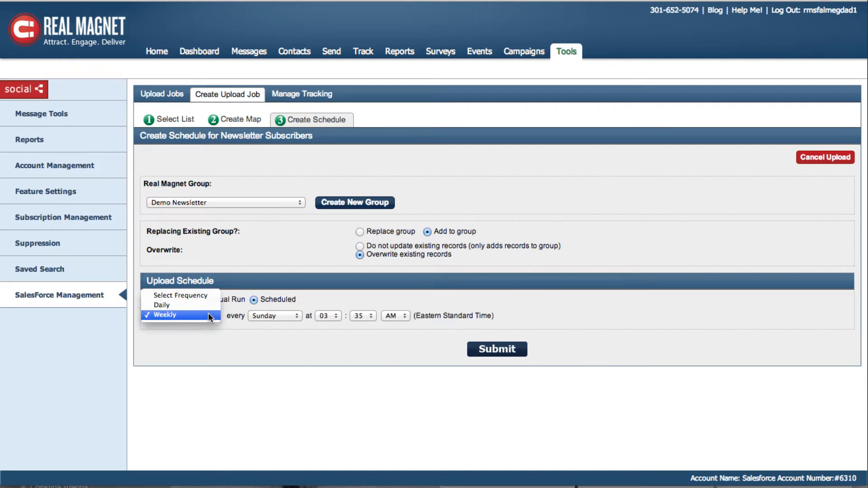
pyautogui.click(164, 315)
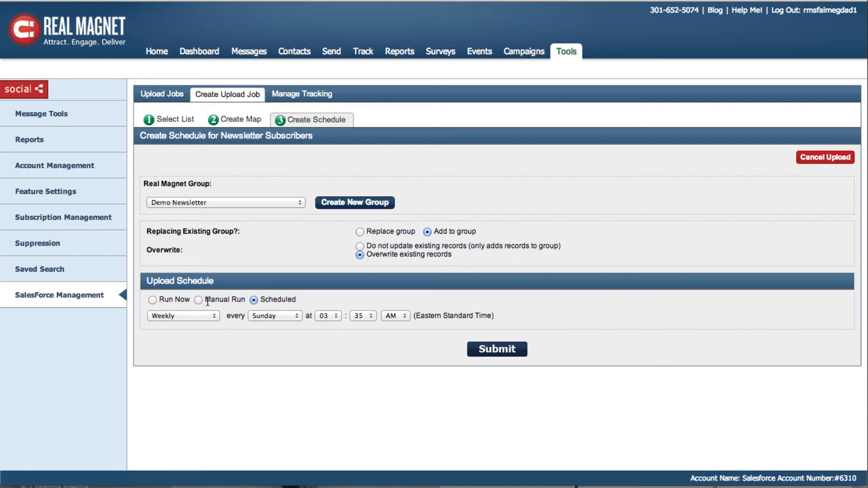
# Review the Manual and Immediate run options, keep Scheduled and submit the upload job.
pyautogui.click(199, 299)
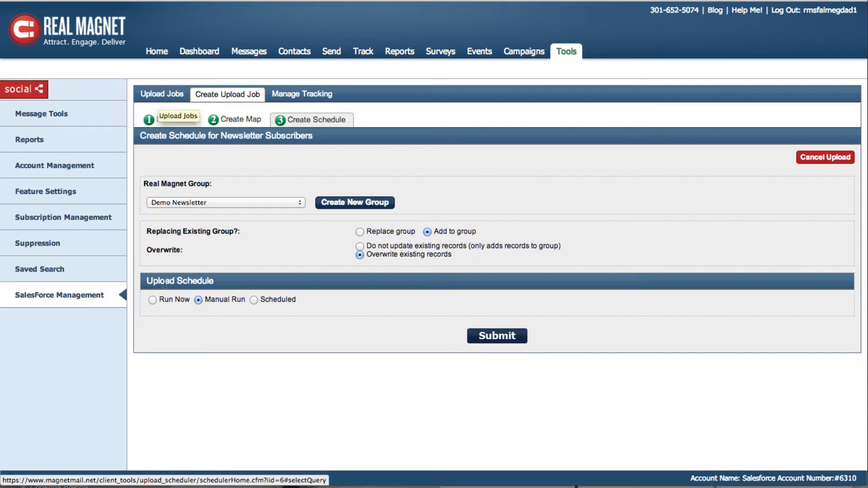
pyautogui.click(152, 300)
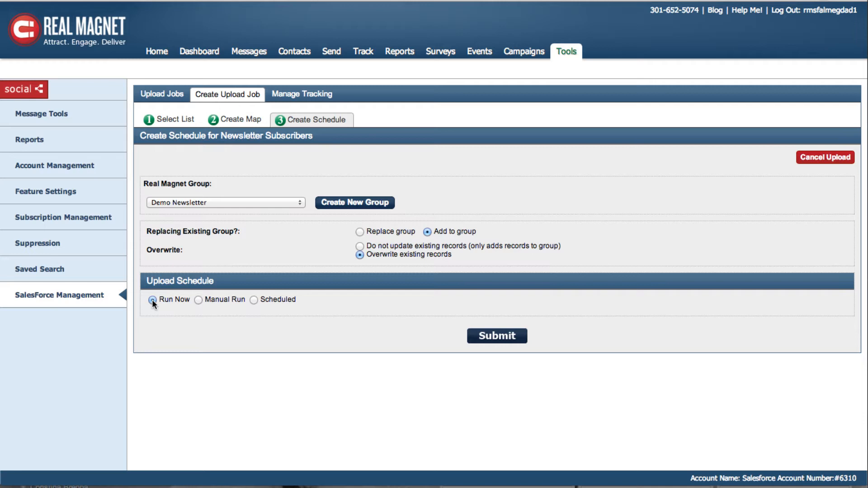
pyautogui.click(254, 299)
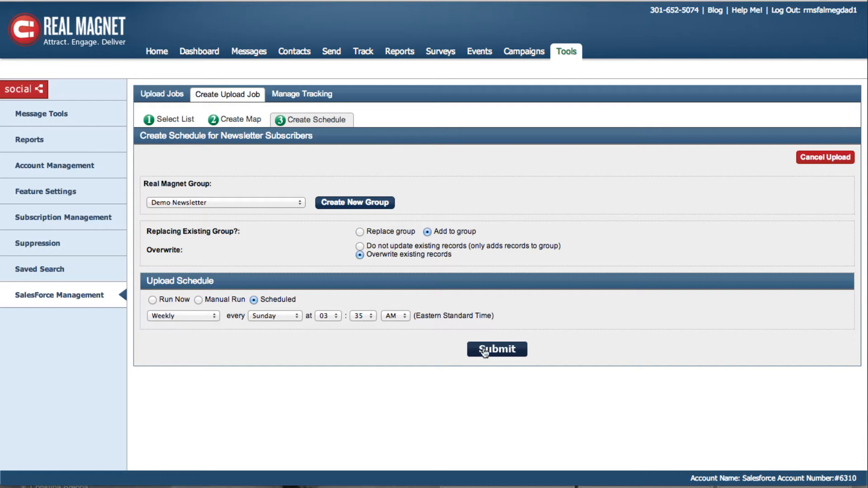
pyautogui.click(496, 349)
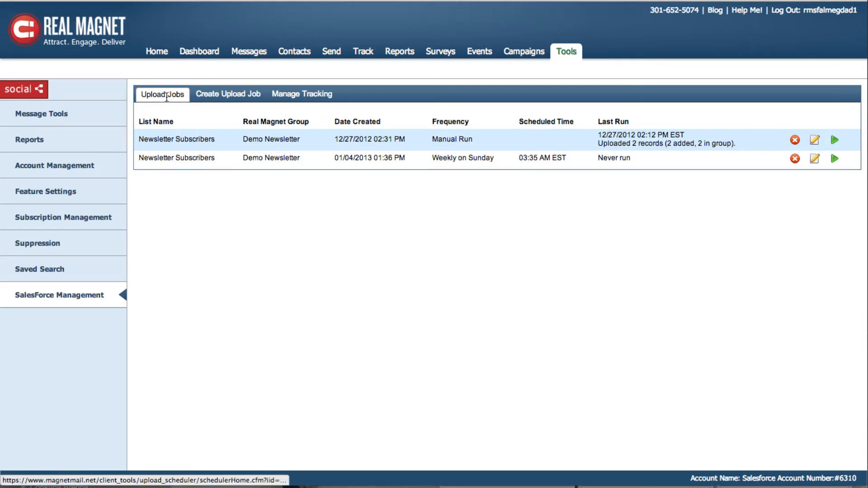
pyautogui.moveTo(462, 161)
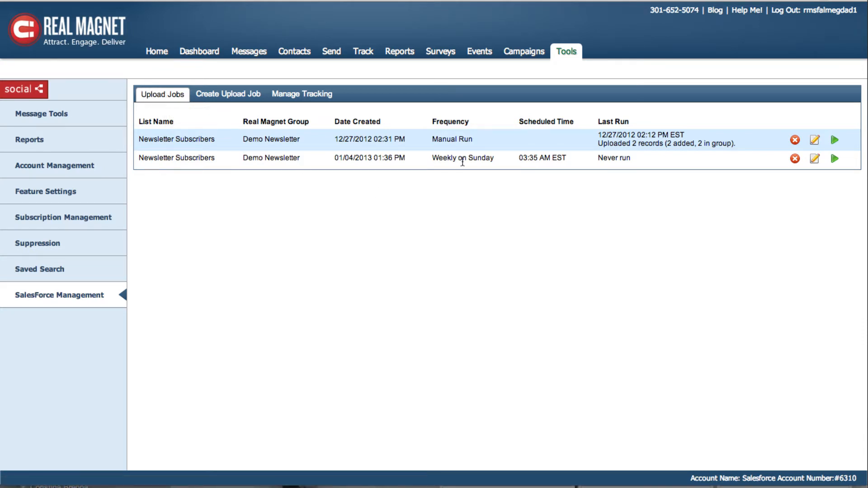
pyautogui.moveTo(550, 159)
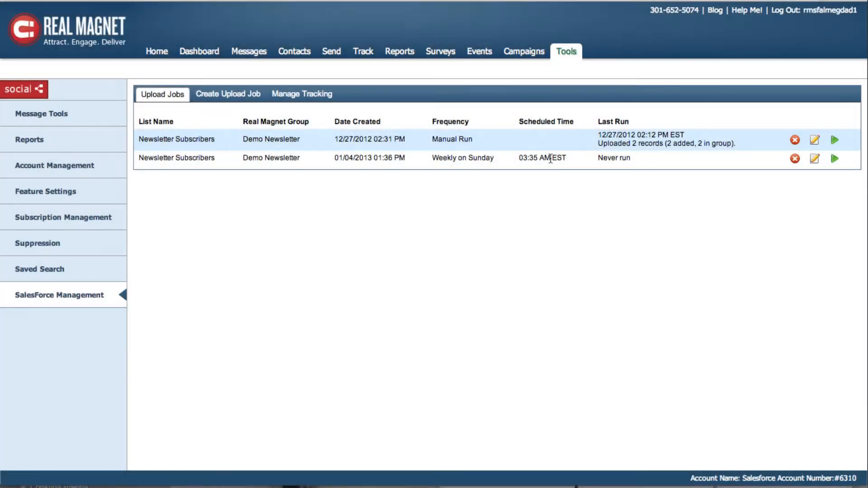
pyautogui.moveTo(247, 148)
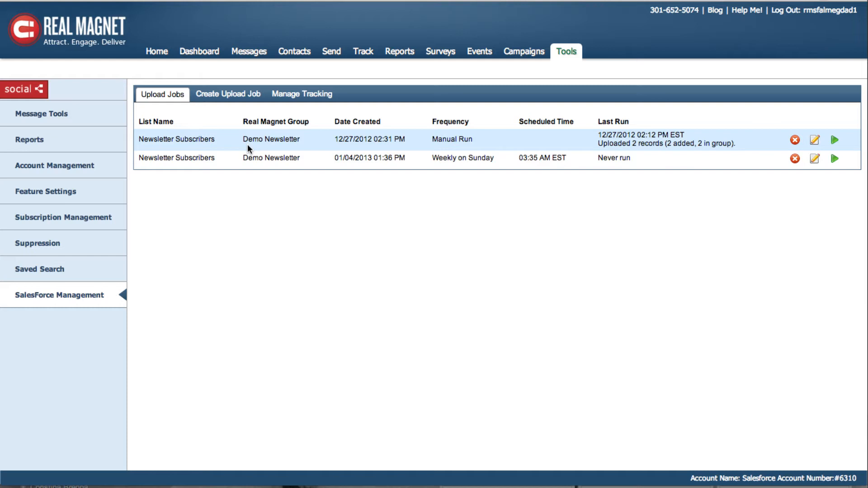
pyautogui.moveTo(268, 187)
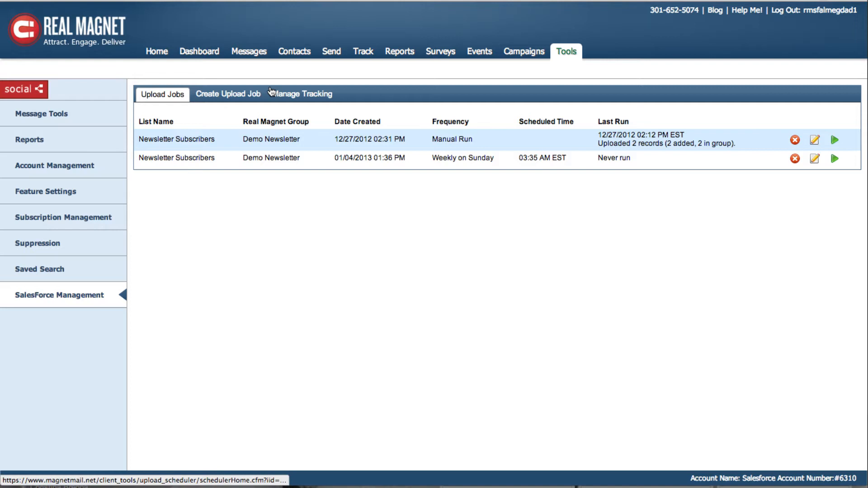
# After checking the new Weekly Sunday 03:35 AM job row, go to Tracking Management.
pyautogui.click(301, 93)
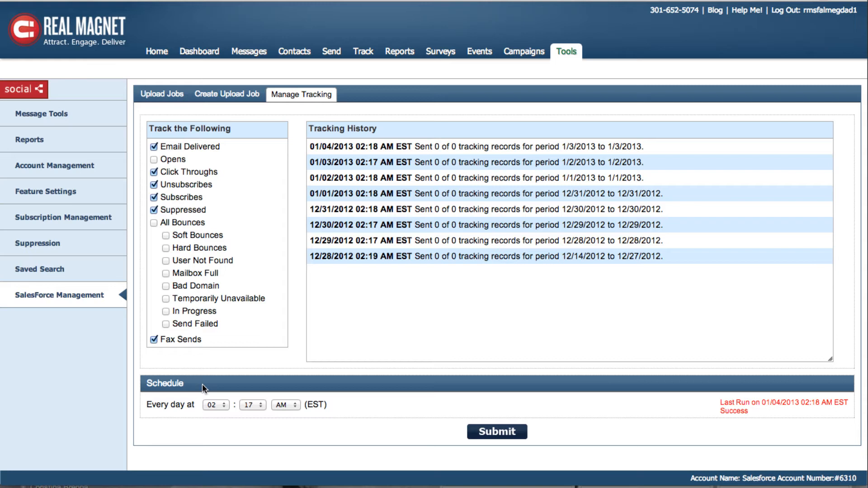
pyautogui.moveTo(191, 401)
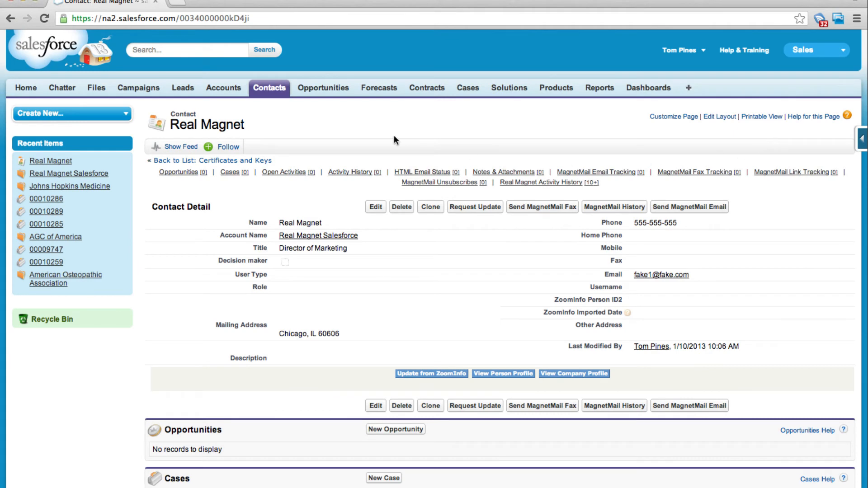
pyautogui.moveTo(275, 127)
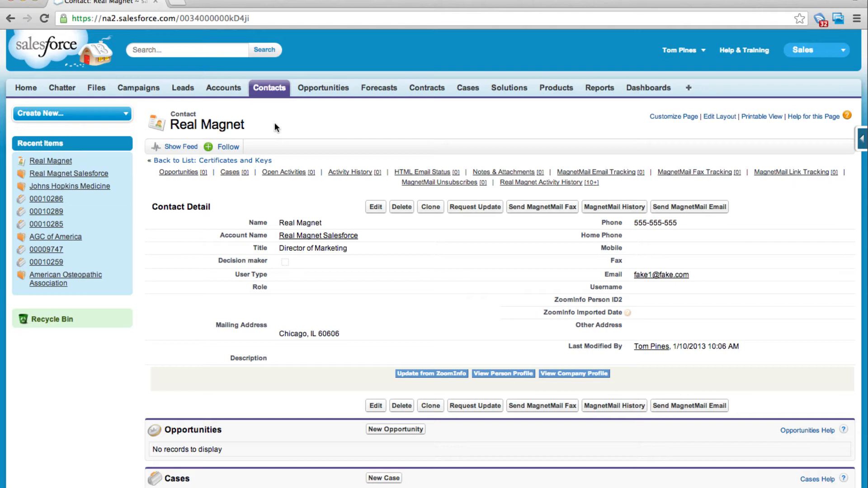
pyautogui.moveTo(540, 182)
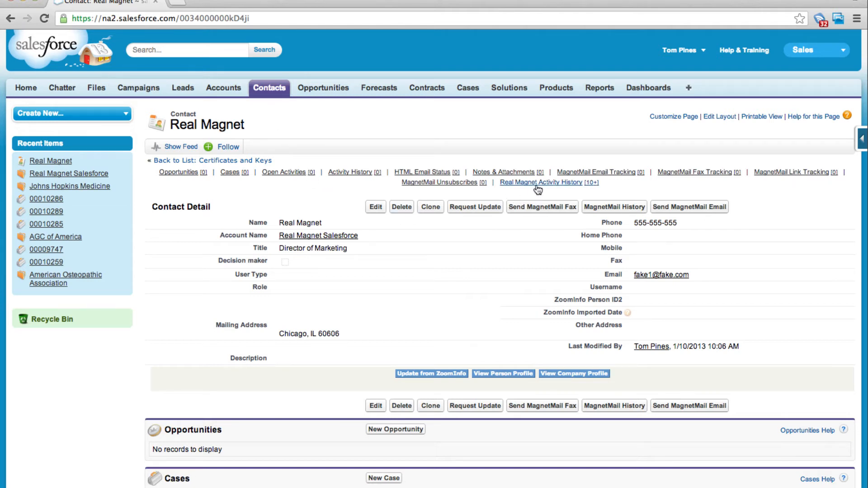
# View the contact's Real Magnet Activity History, then go to the Reports list.
pyautogui.click(540, 181)
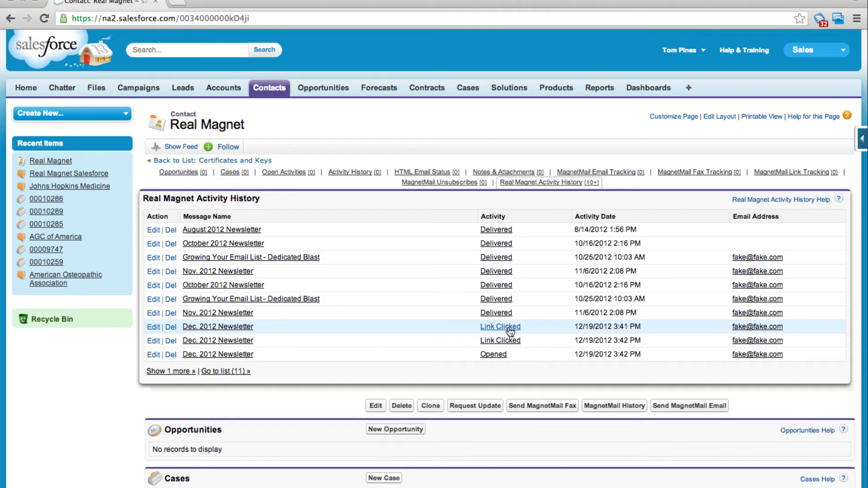
pyautogui.click(598, 88)
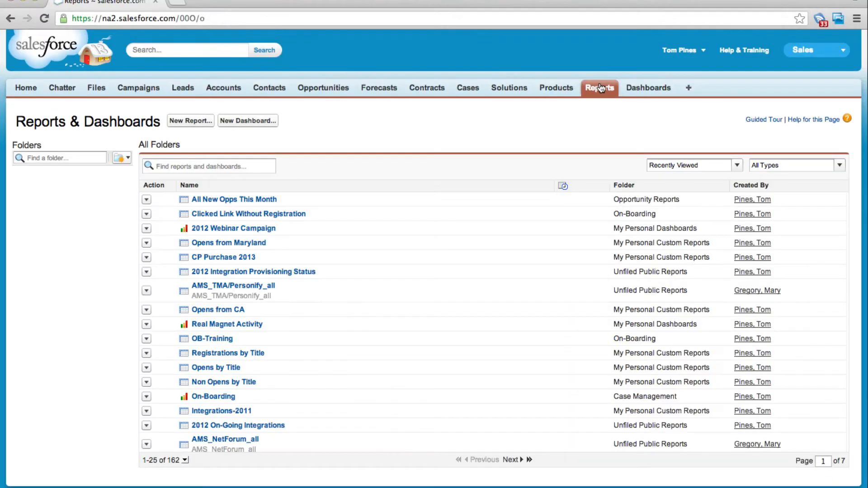
pyautogui.click(117, 158)
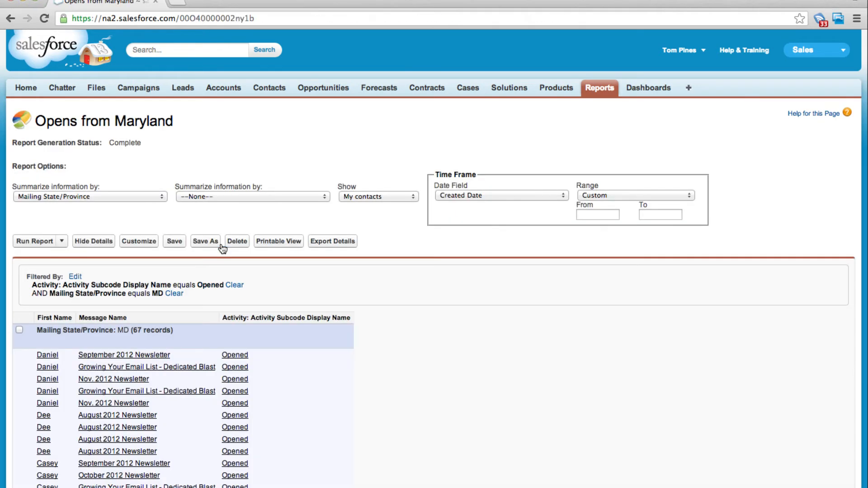
pyautogui.scroll(-3)
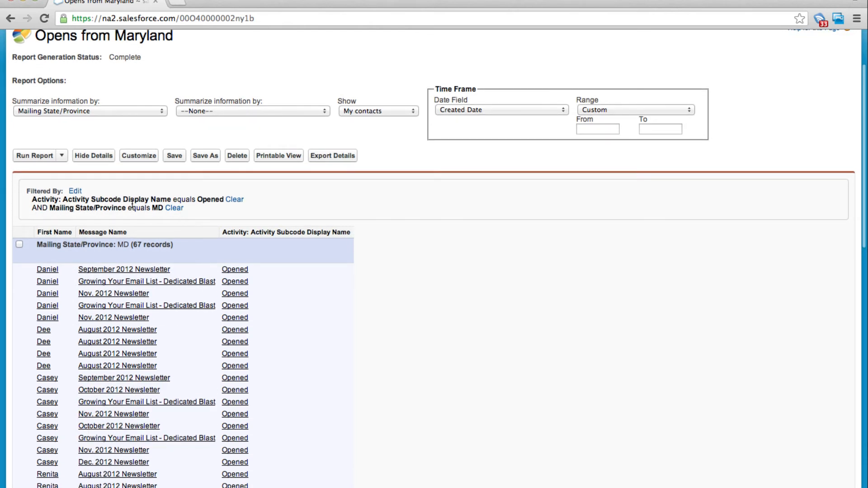
pyautogui.scroll(-3)
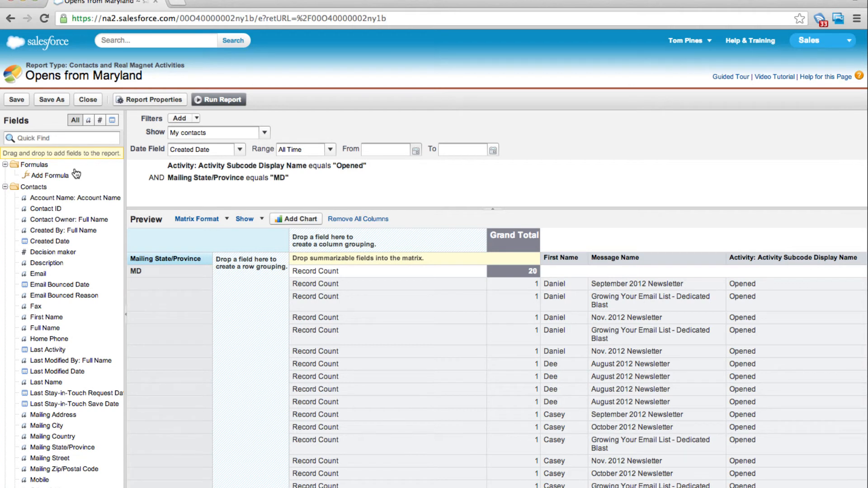
pyautogui.moveTo(77, 302)
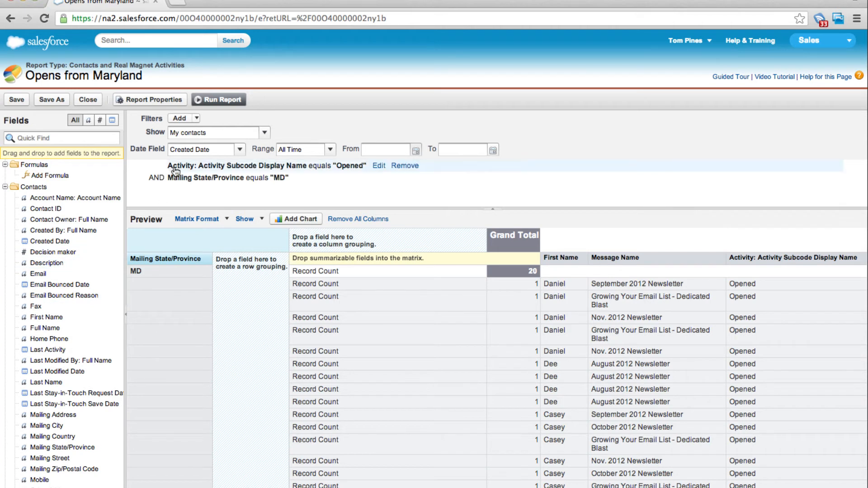
pyautogui.moveTo(172, 173)
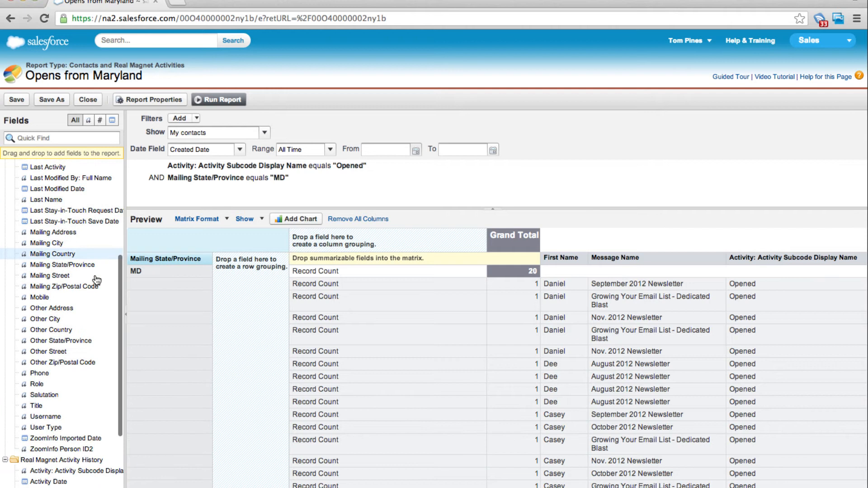
# Replace the Activity Subcode filter value Opened with 'Link Clicked' and confirm it.
pyautogui.scroll(-3)
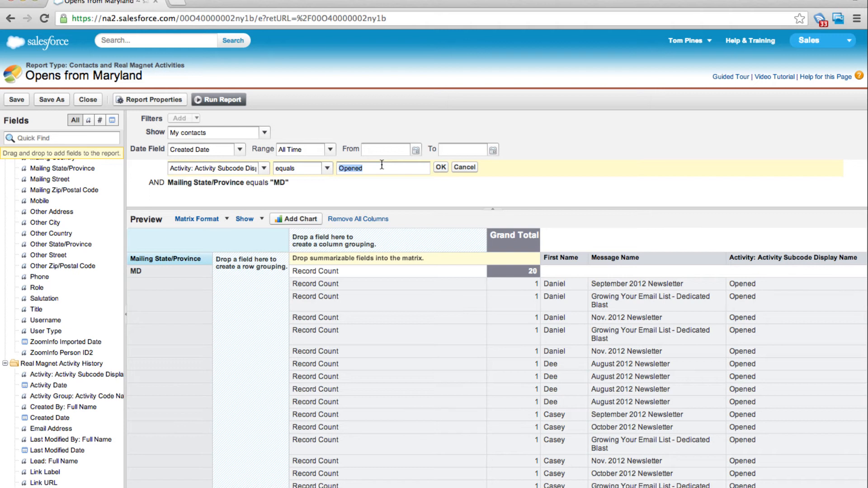
pyautogui.write('L')
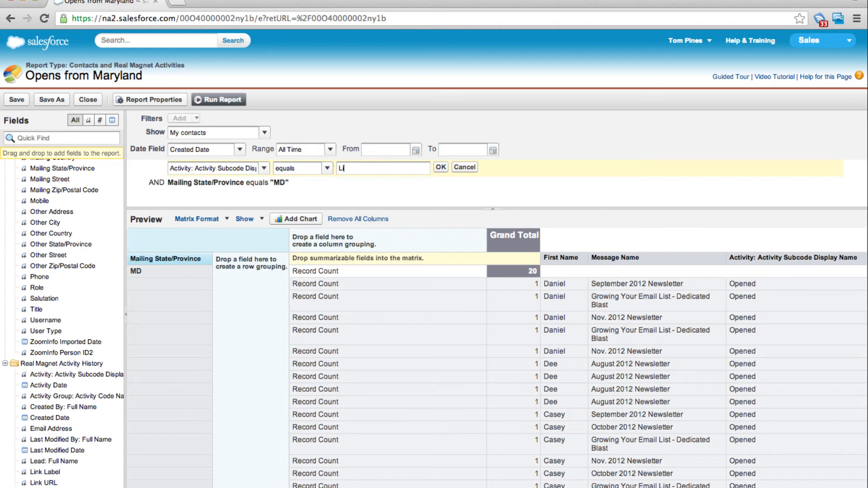
pyautogui.write('ink')
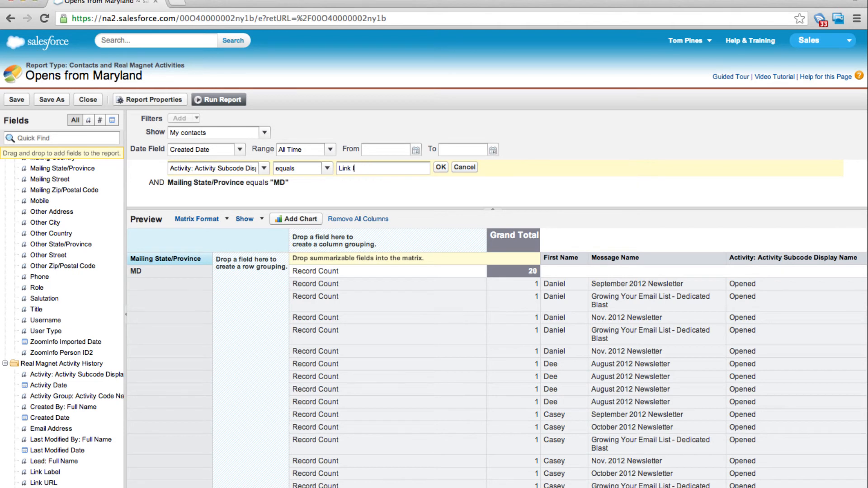
pyautogui.write('Clicked')
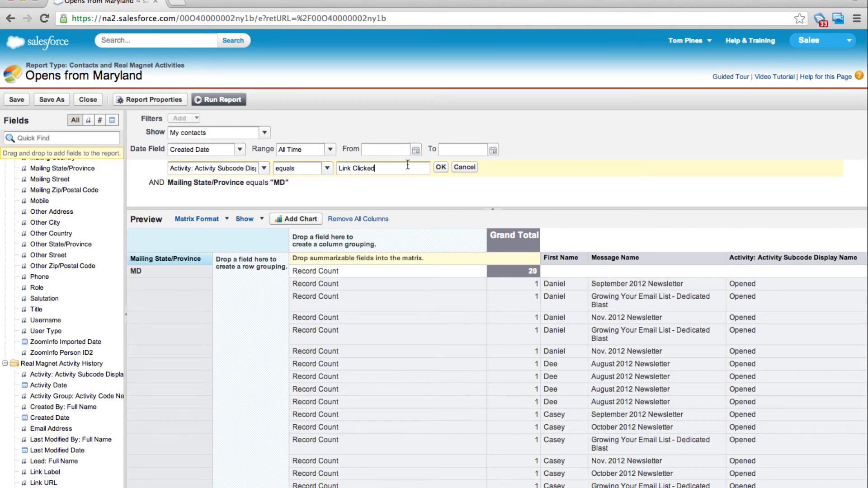
pyautogui.click(440, 168)
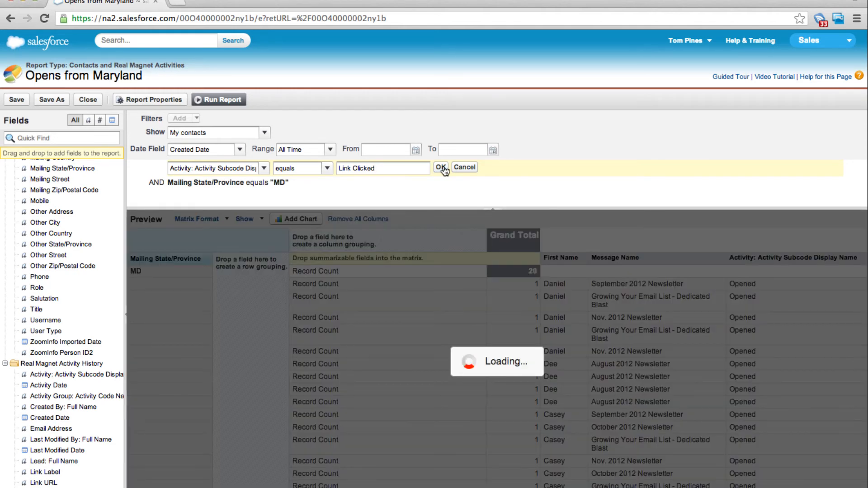
# Run the Opens from Maryland report, returning the 4 Link Clicked records.
pyautogui.click(441, 167)
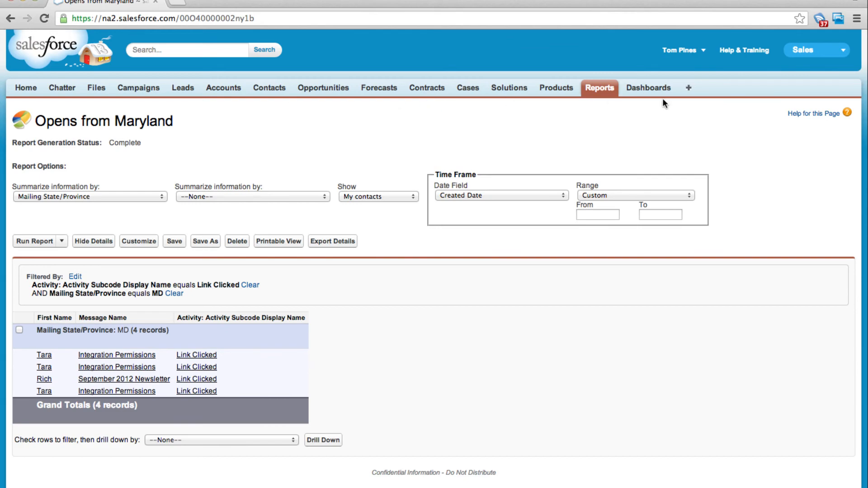
# View the 2012 Webinar Campaign dashboard's open, registration and click pie charts under Dashboards.
pyautogui.click(647, 87)
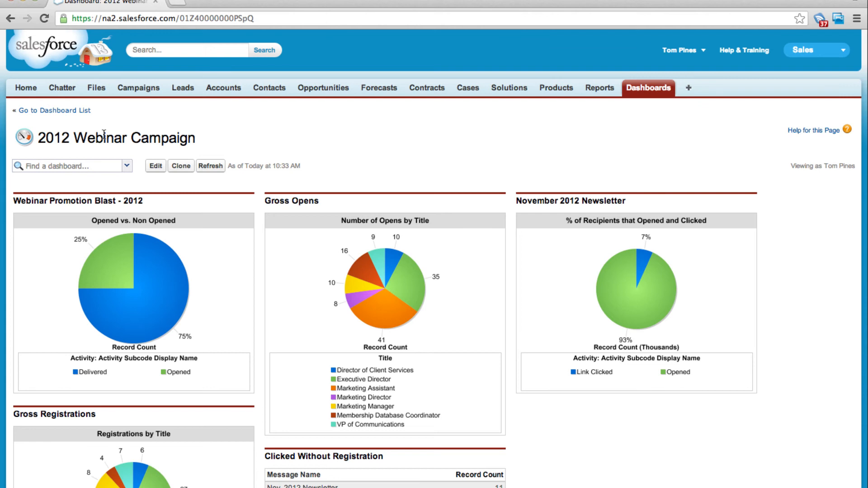
pyautogui.scroll(-3)
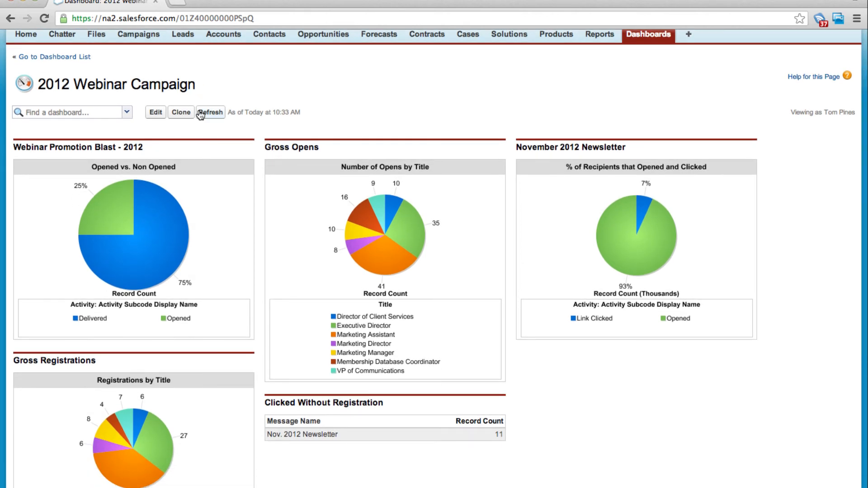
pyautogui.moveTo(110, 216)
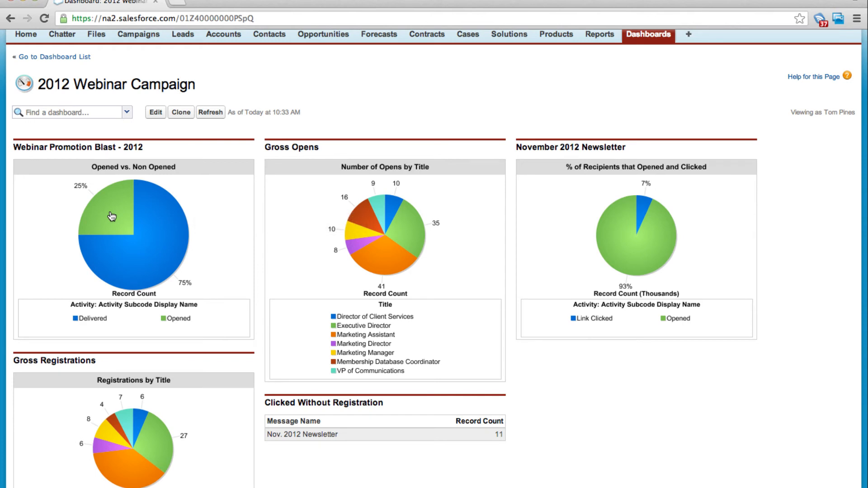
pyautogui.moveTo(253, 185)
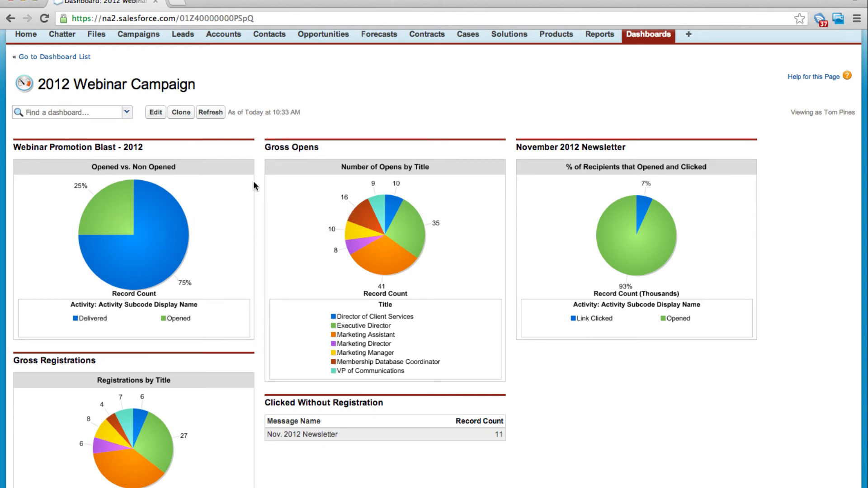
pyautogui.moveTo(412, 214)
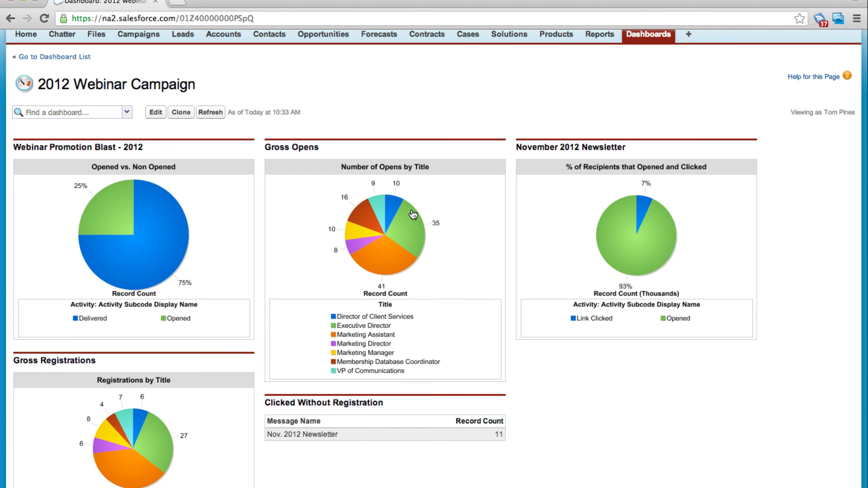
pyautogui.moveTo(580, 231)
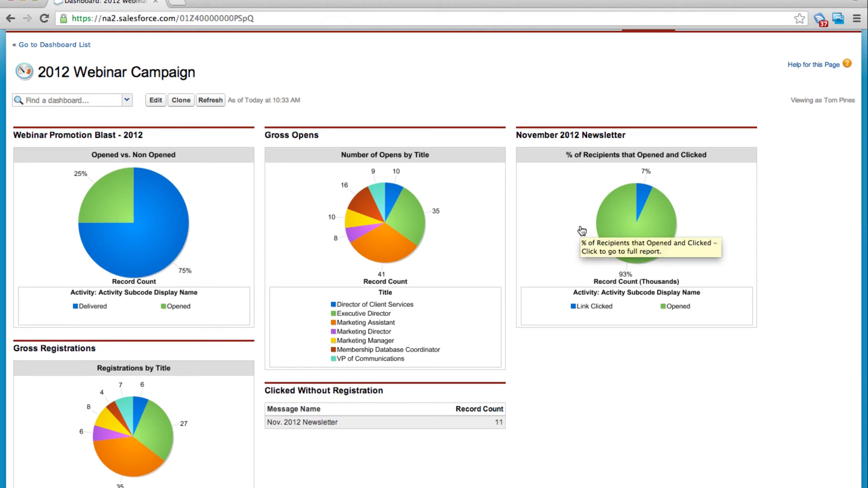
pyautogui.moveTo(641, 198)
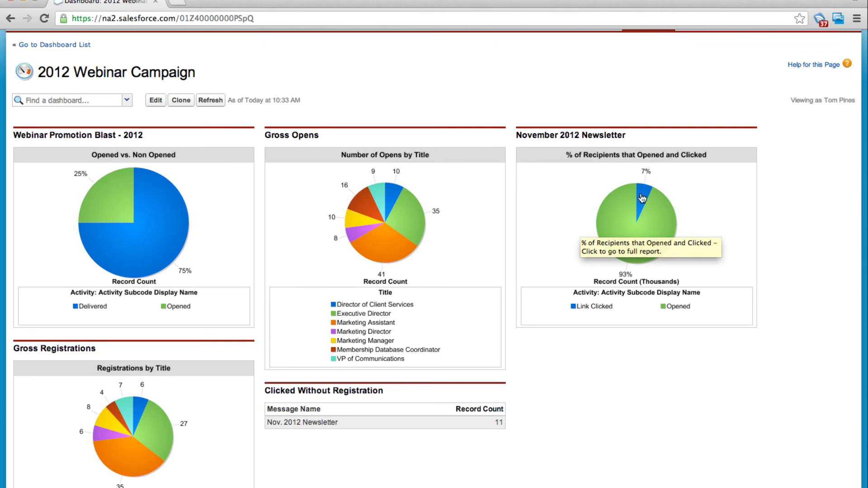
pyautogui.scroll(-3)
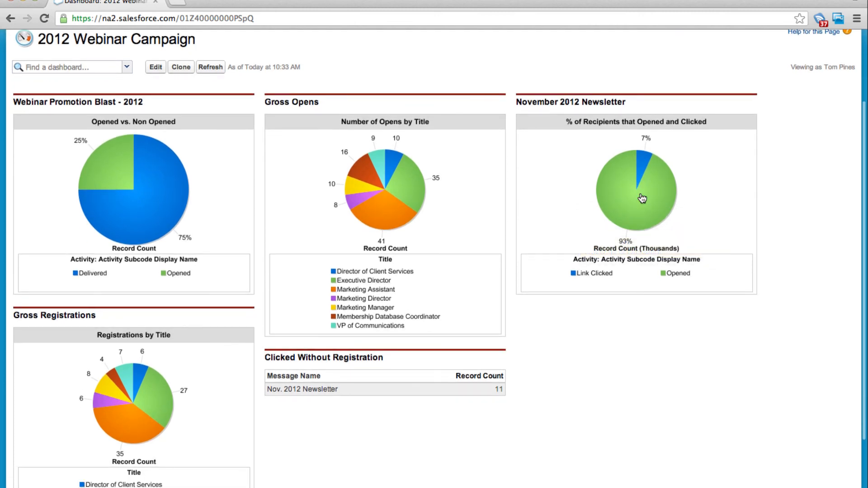
pyautogui.scroll(-3)
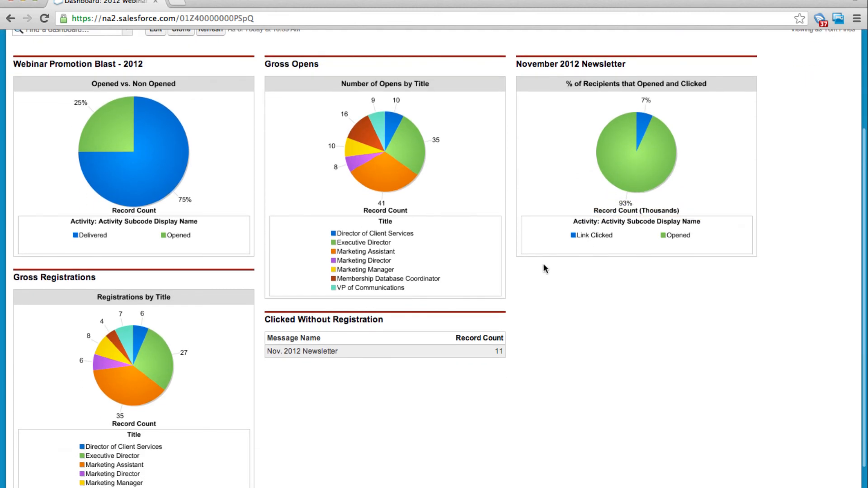
pyautogui.moveTo(179, 362)
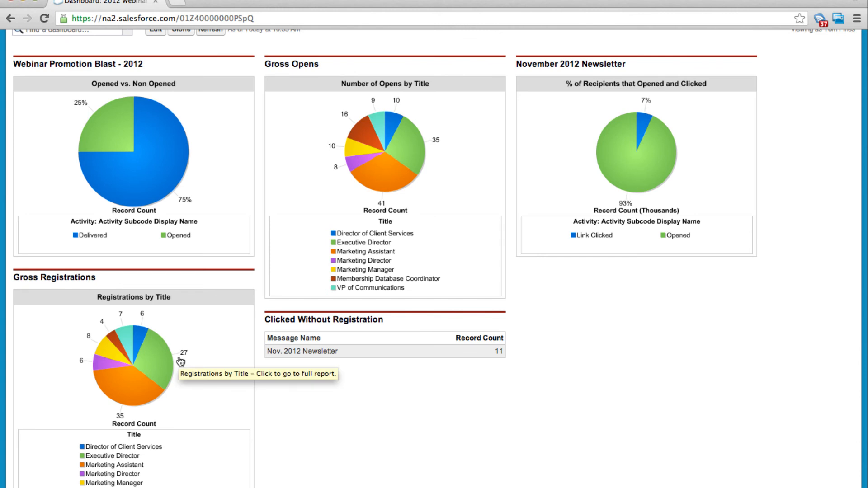
pyautogui.scroll(-3)
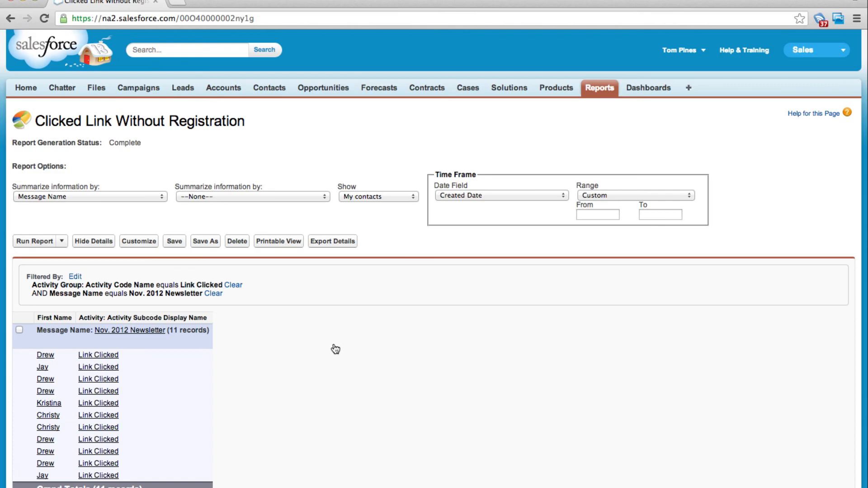
# Set the upload job's list type to Report Folder: On-Boarding and select the Clicked Link Without Registration report.
pyautogui.click(105, 6)
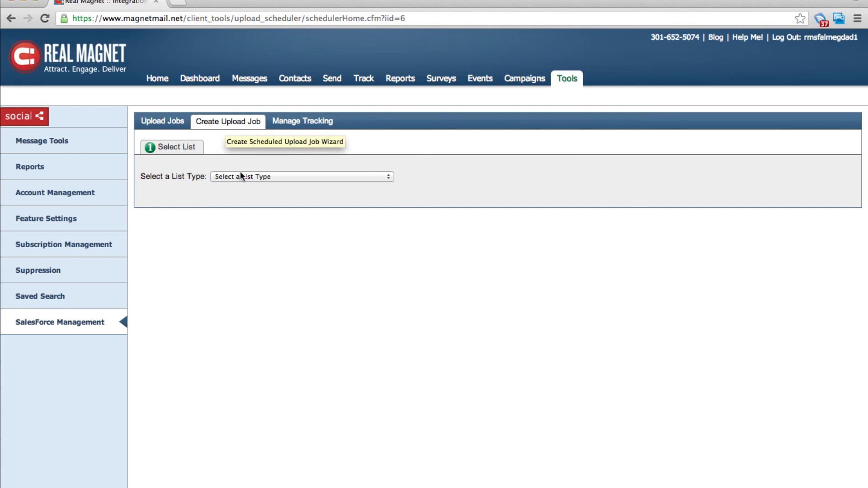
pyautogui.click(300, 176)
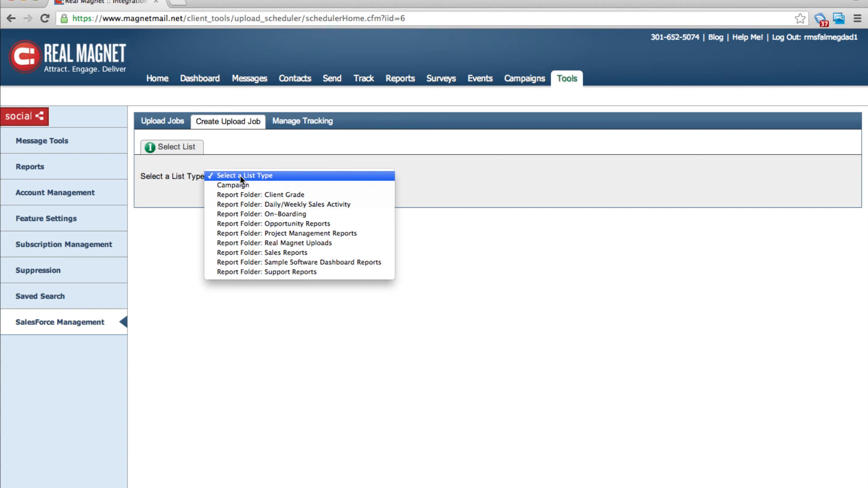
pyautogui.click(261, 215)
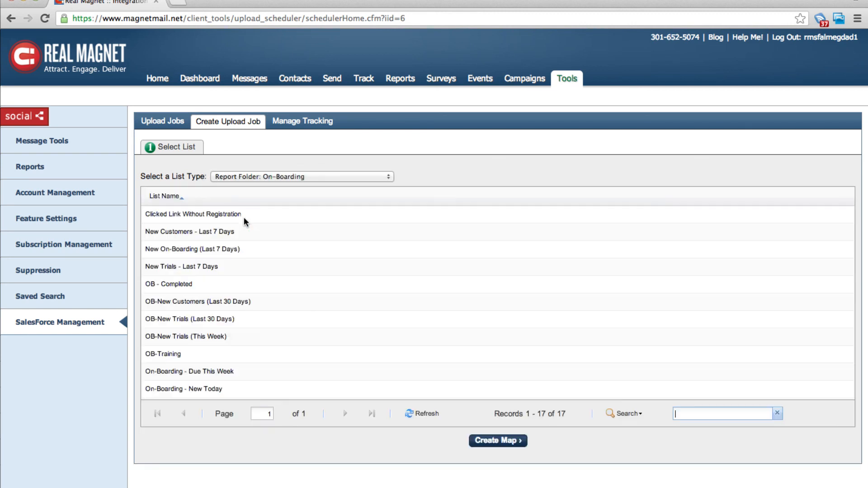
pyautogui.click(194, 213)
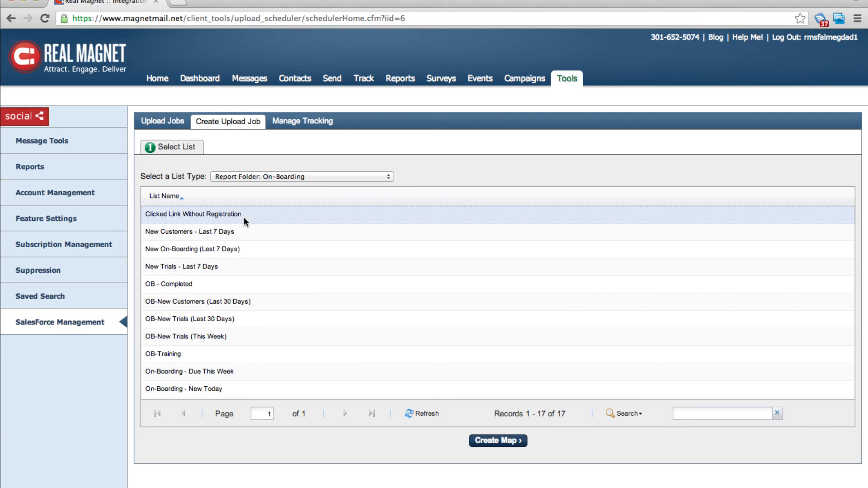